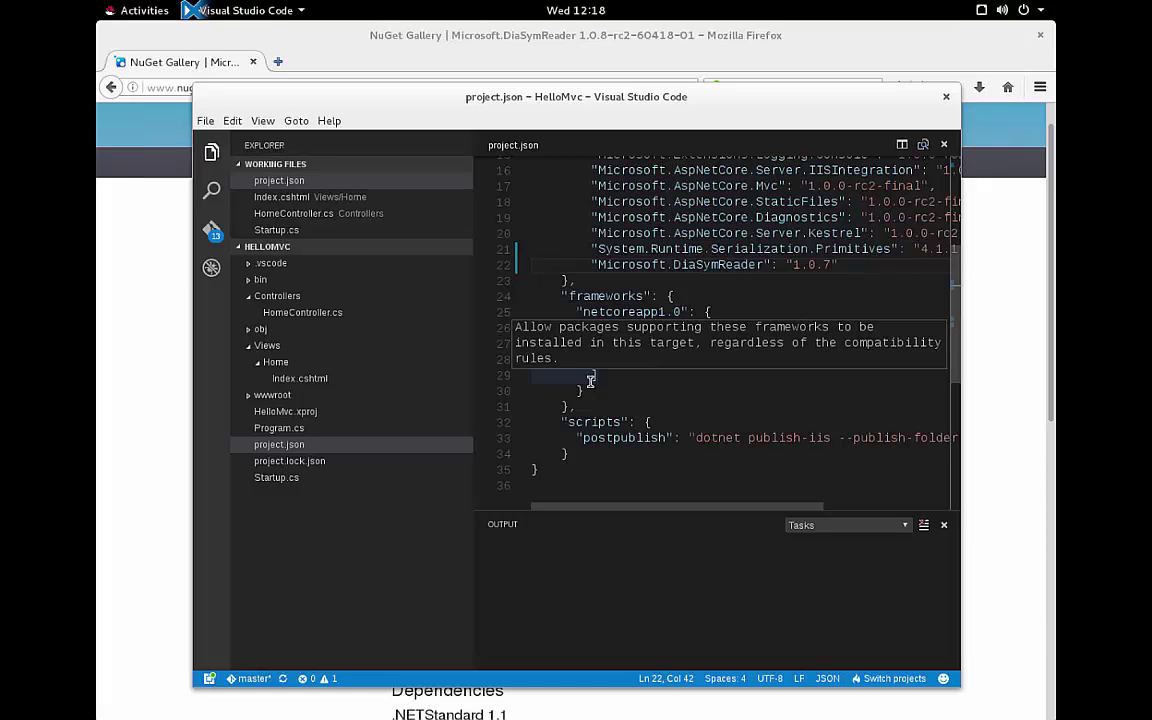
Set Microsoft.DiaSymReader to 1.0.8-rc2-60418-01 in project.json and save it
click(838, 265)
text(8-rc2-60418-01)
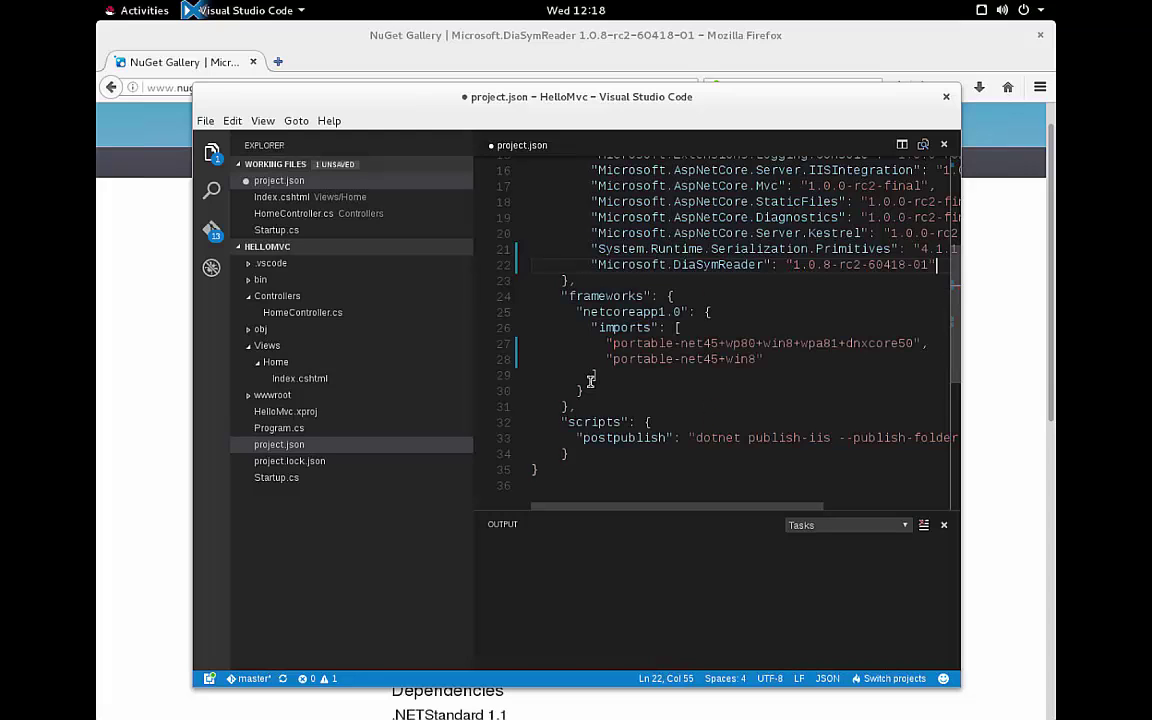
click(205, 120)
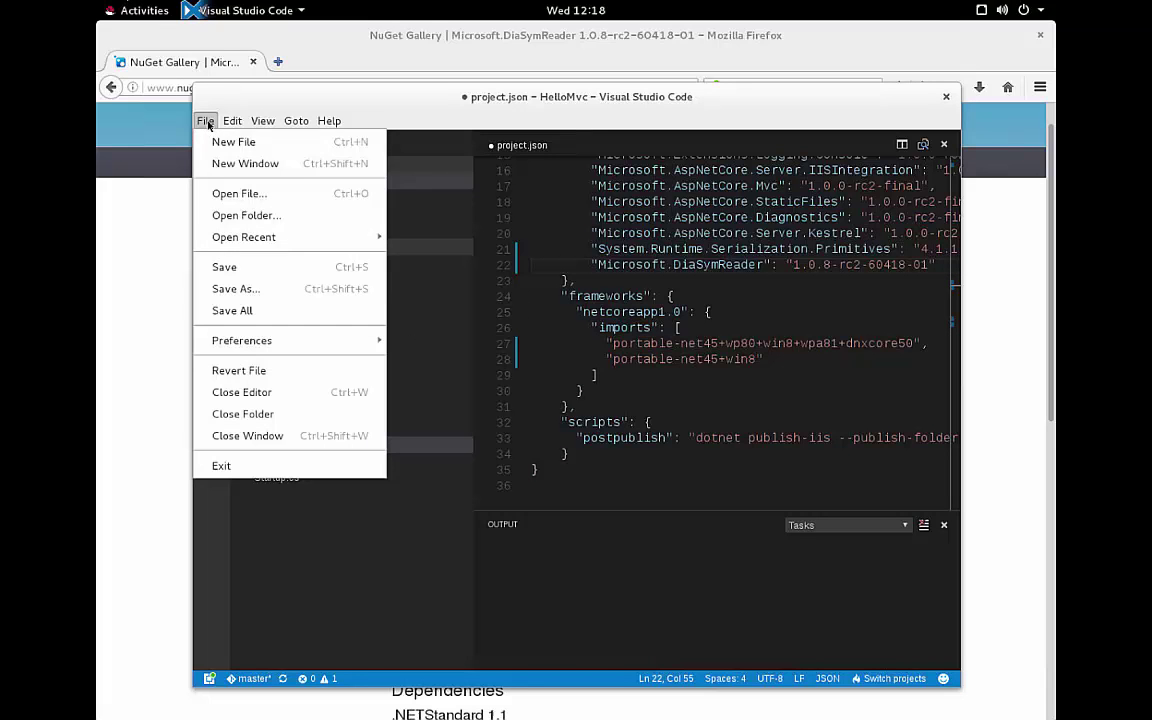
click(205, 120)
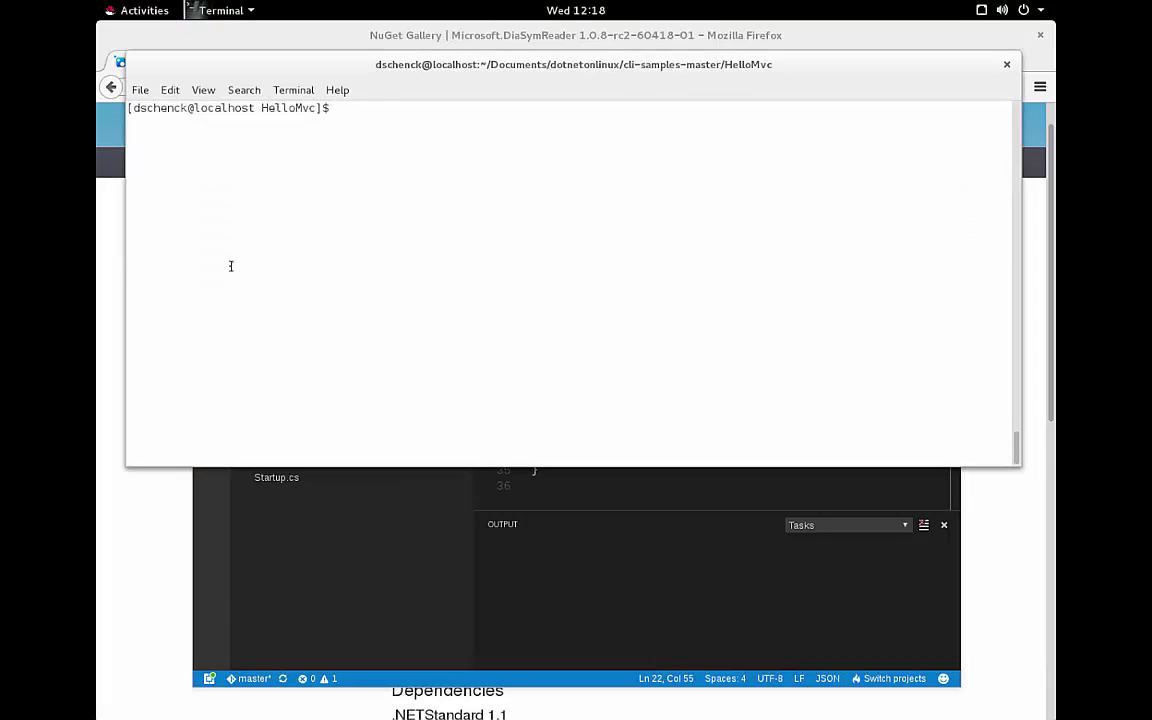
Run dotnet restore in the HelloMvc terminal
text(dotnet r)
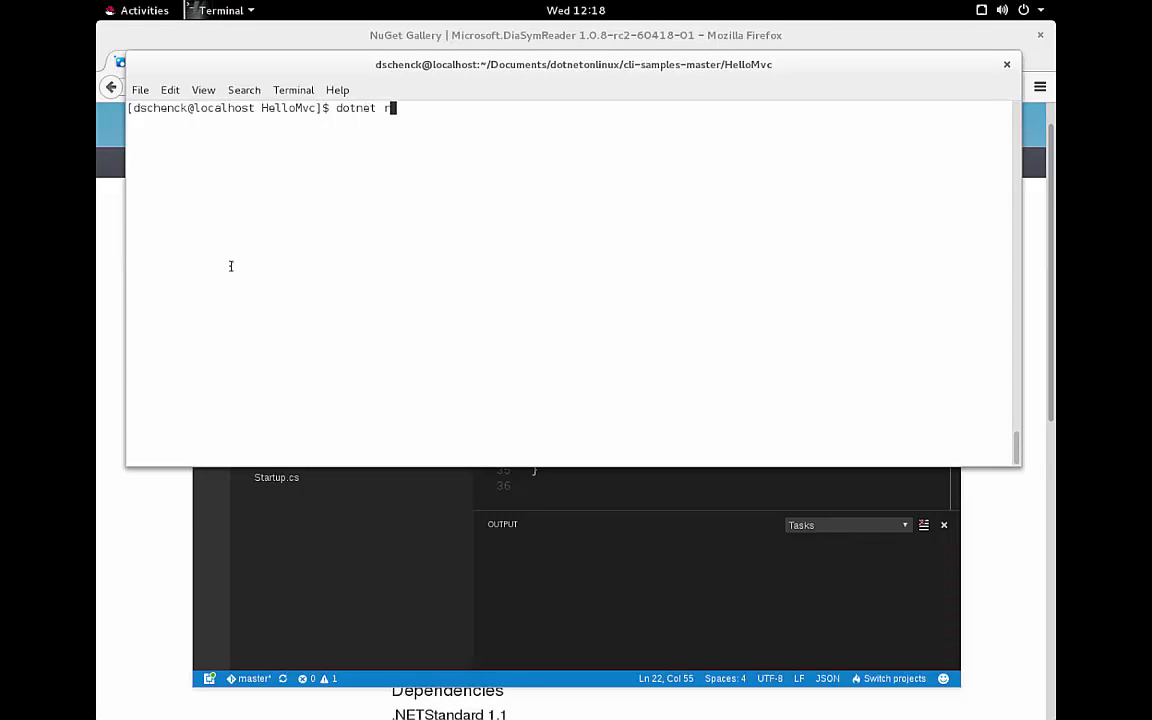
text(estore)
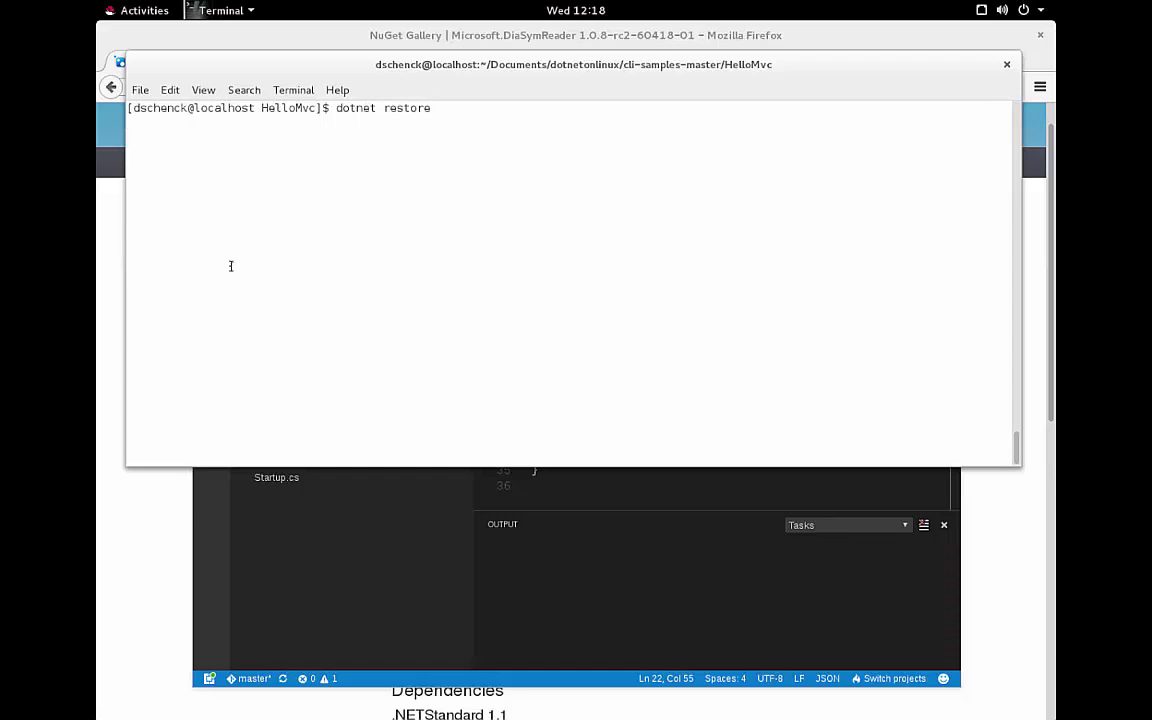
key(Return)
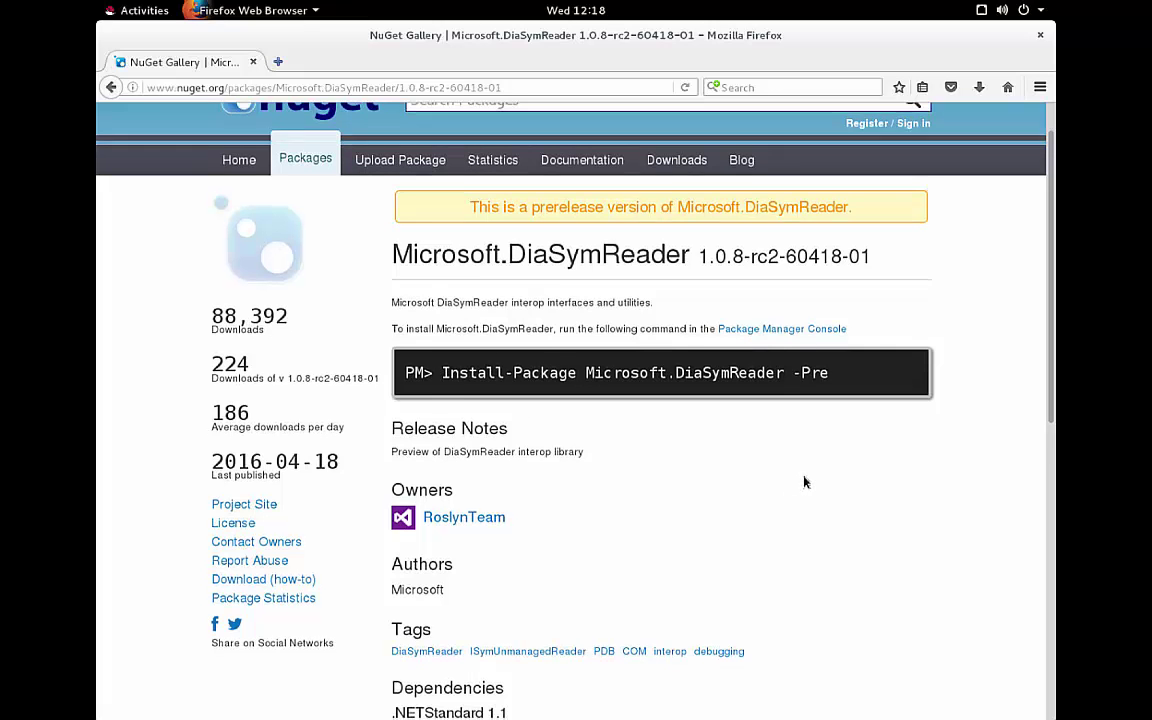
Scroll the NuGet page to Microsoft.DiaSymReader's version history showing stable 1.0.7
scroll(down, 3)
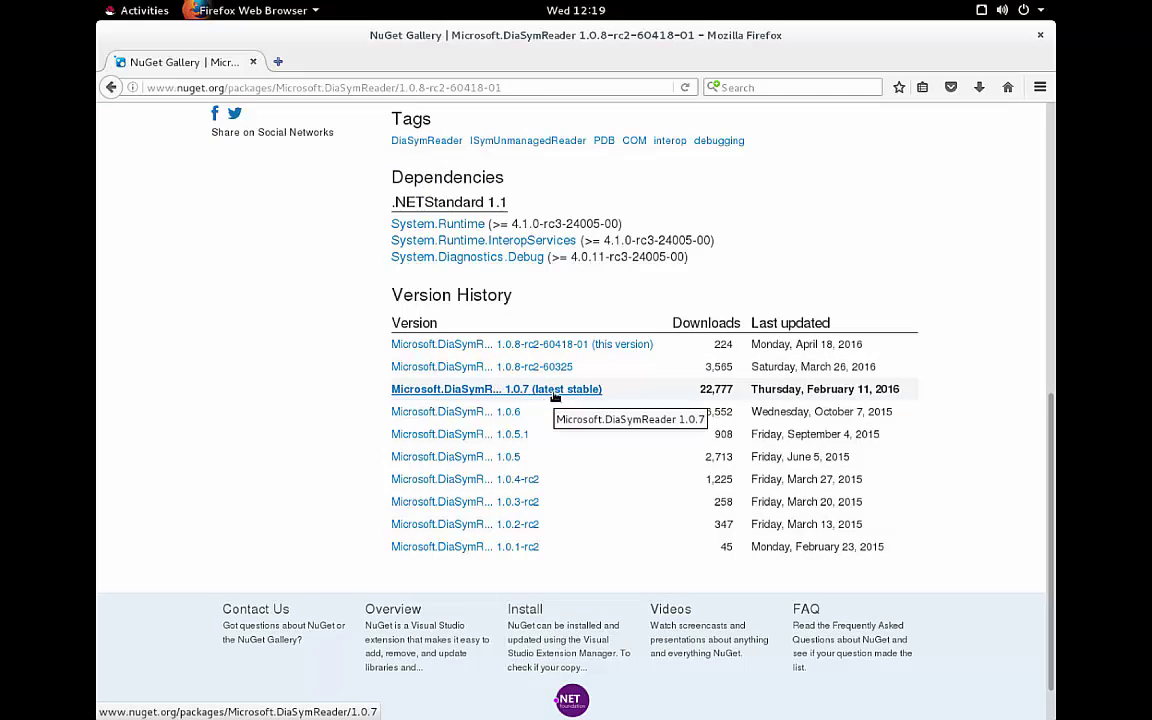
mouse_move(555, 400)
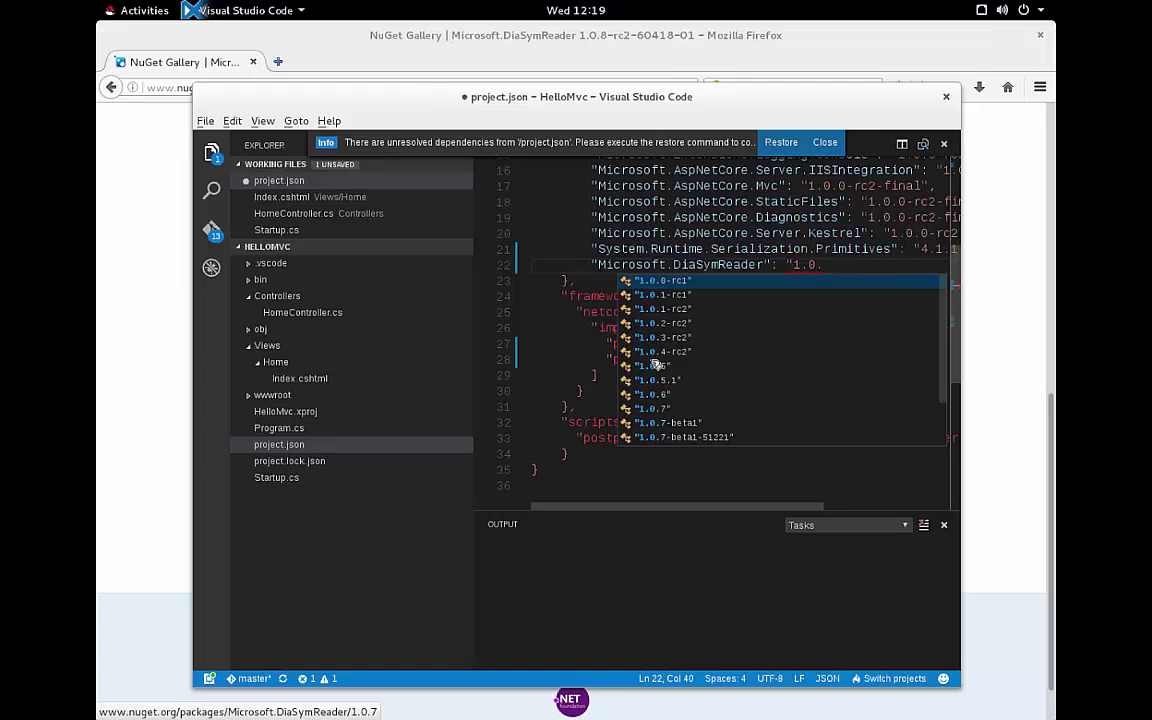
Revert Microsoft.DiaSymReader to 1.0.7, save project.json, and rerun dotnet restore
click(651, 408)
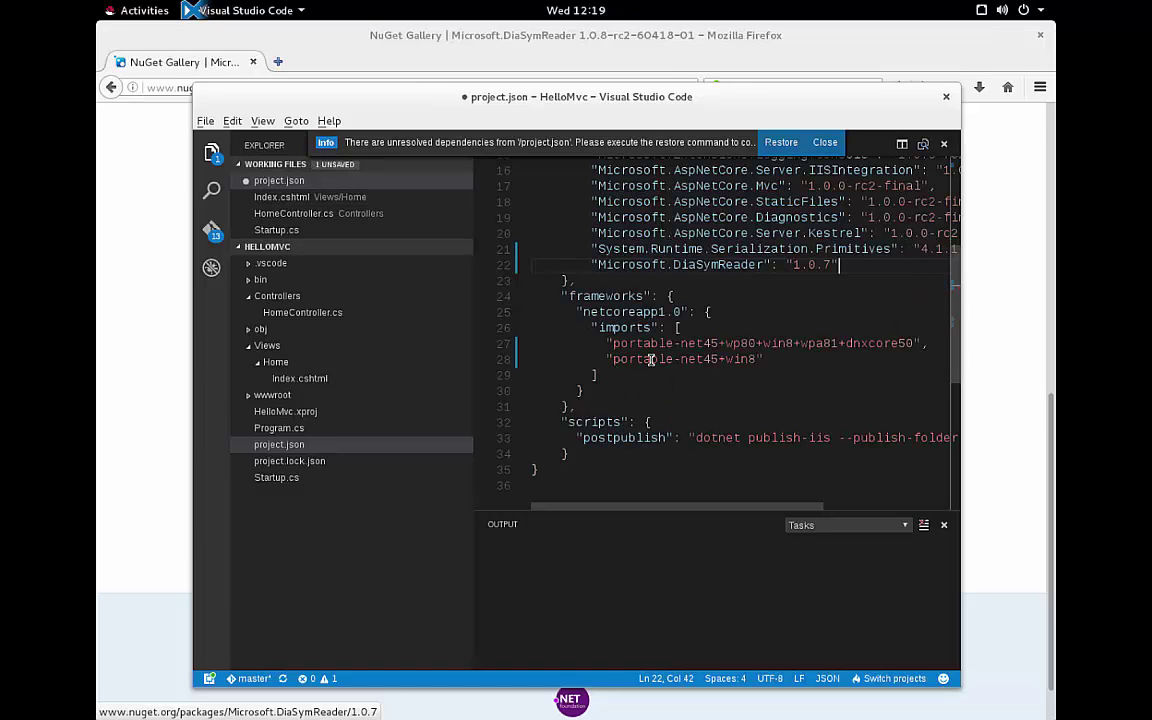
click(205, 120)
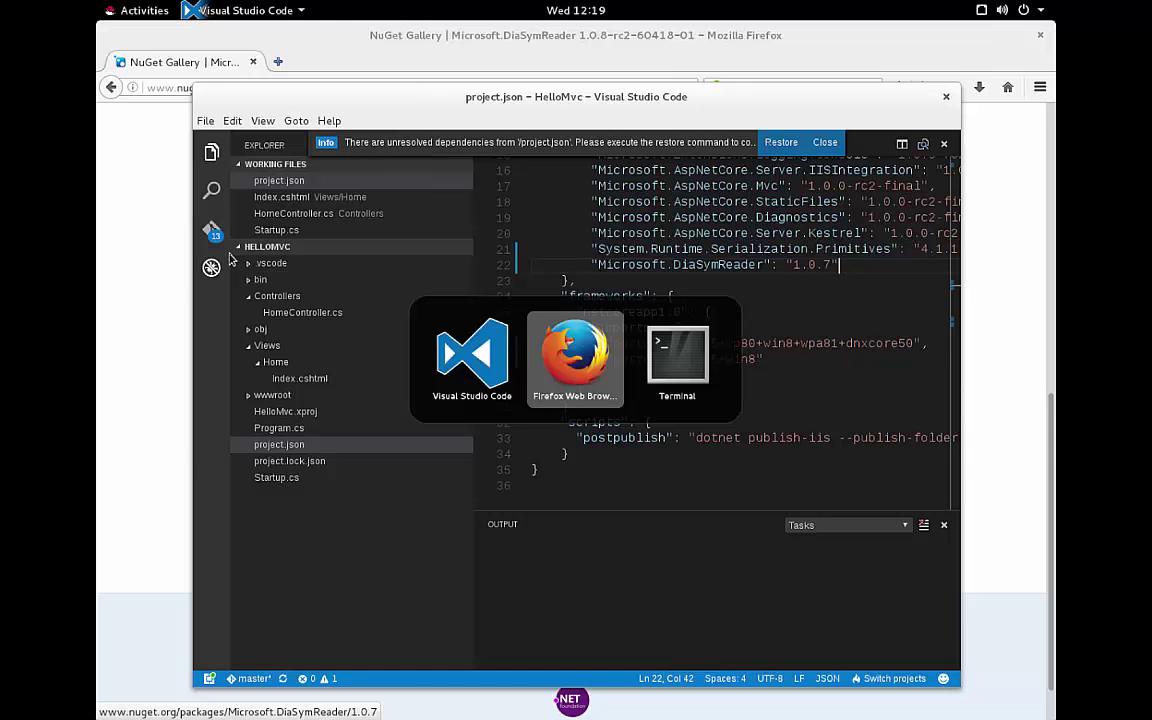
click(677, 355)
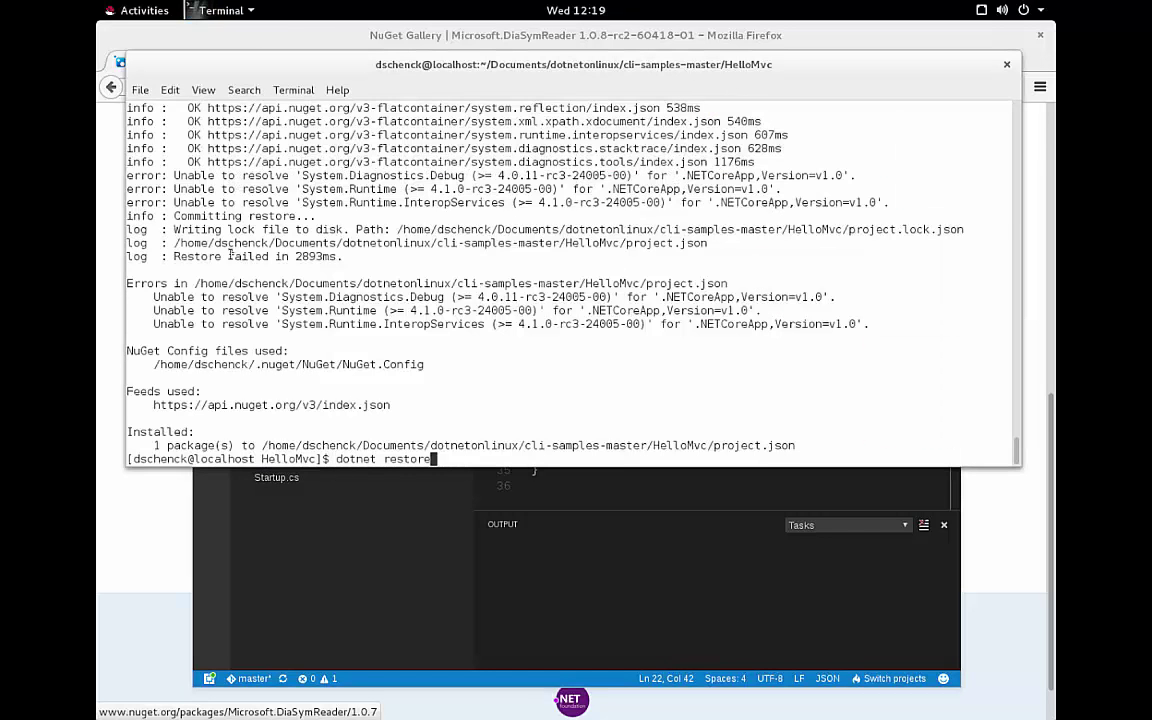
key(Return)
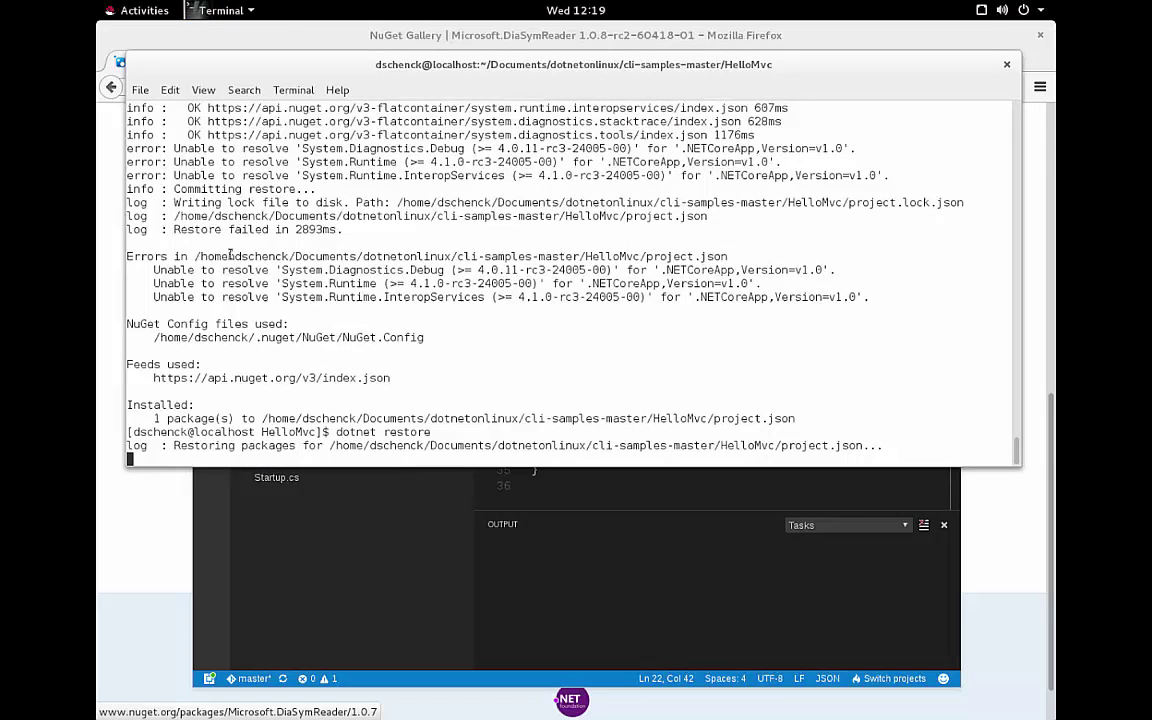